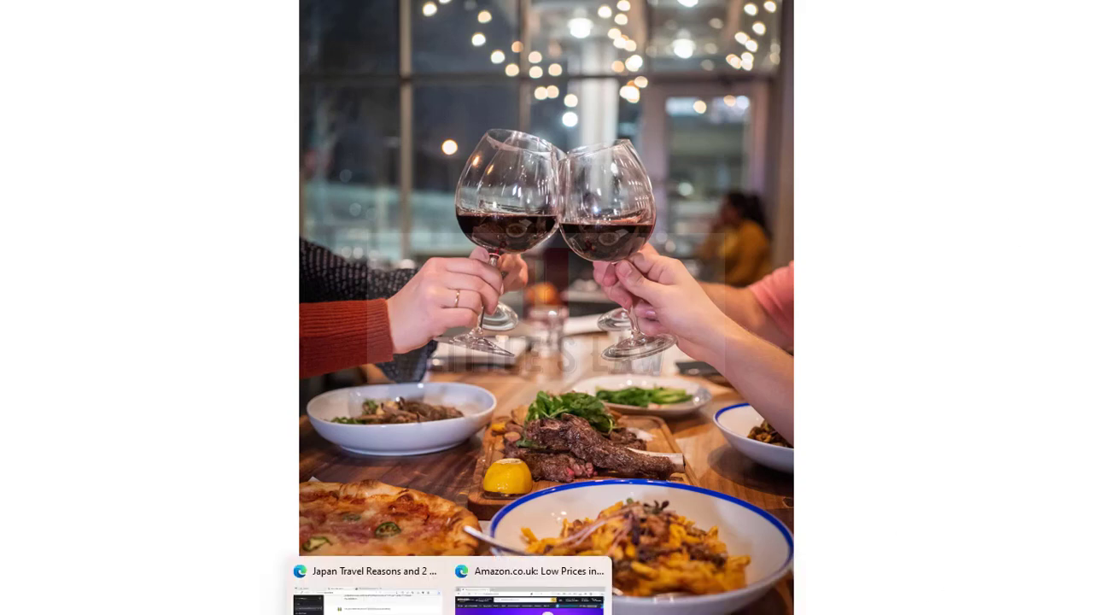
- Bring the Amazon.co.uk Edge window forward and scroll through its Network request list
{"action": "left_click", "coordinate": [529, 570]}
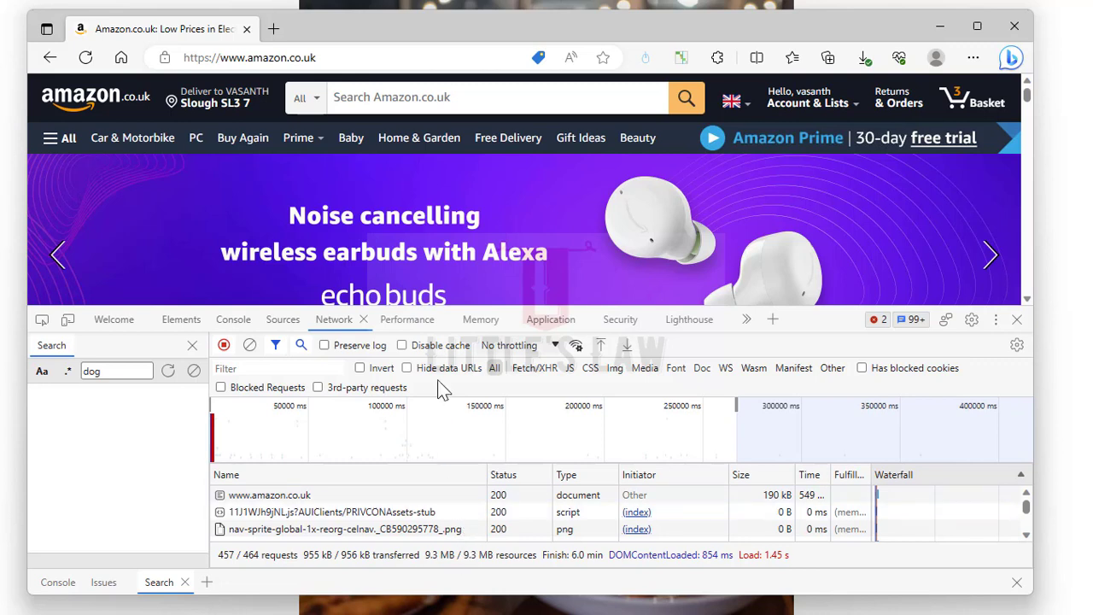
{"action": "mouse_move", "coordinate": [243, 167]}
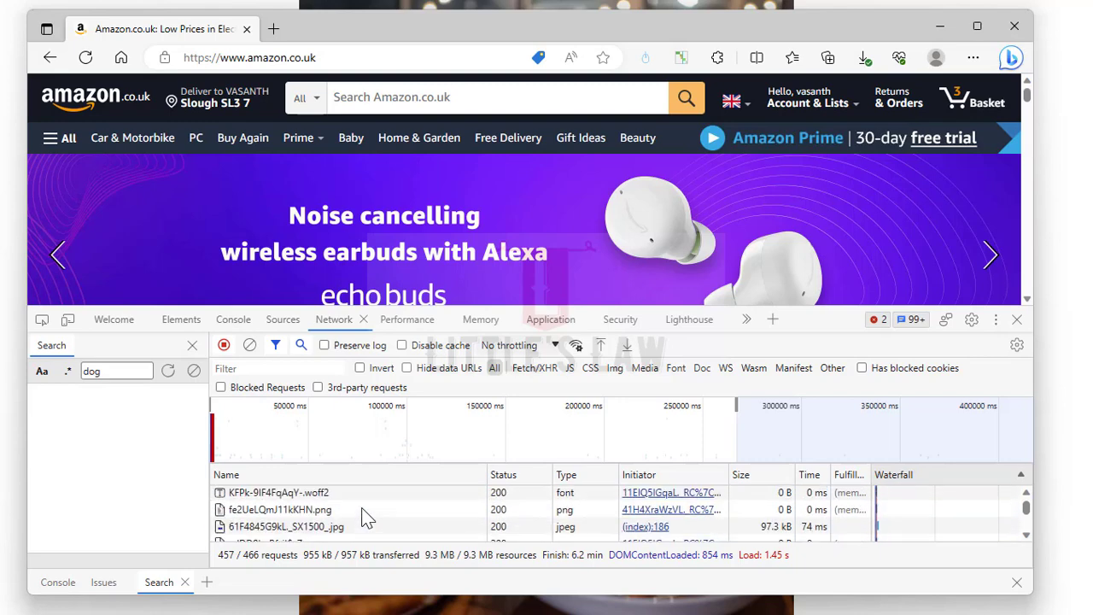
{"action": "scroll", "scroll_direction": "down", "scroll_amount": 3}
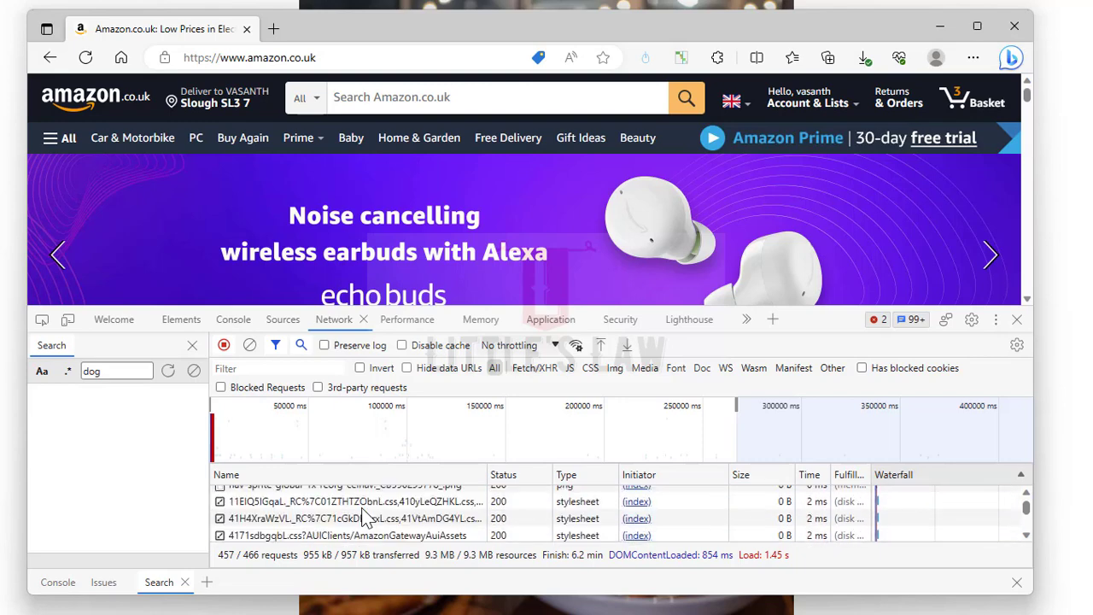
{"action": "mouse_move", "coordinate": [395, 401]}
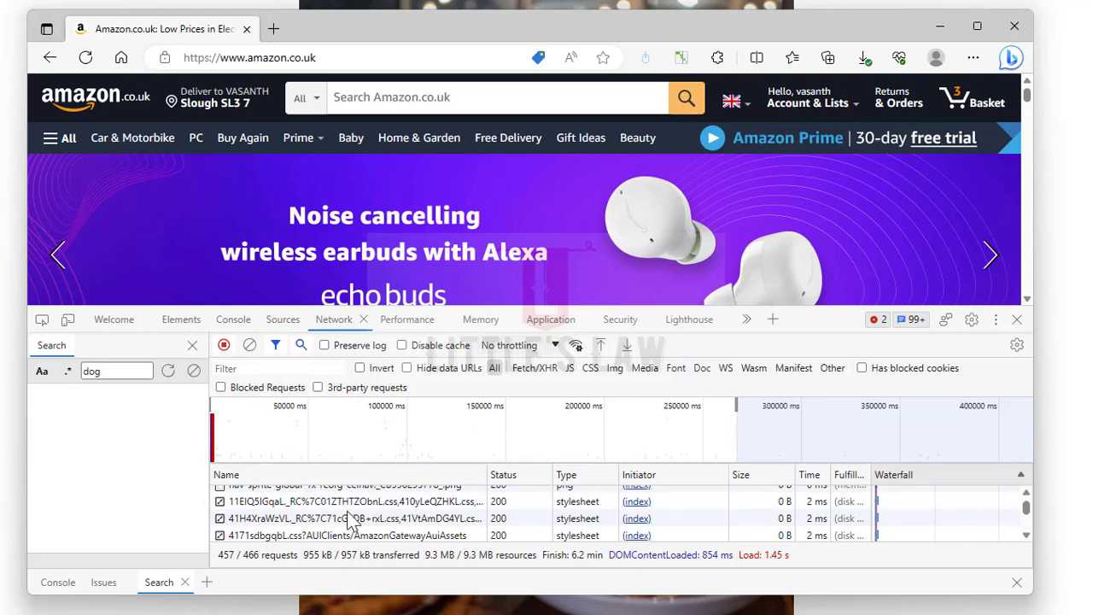
{"action": "mouse_move", "coordinate": [418, 461]}
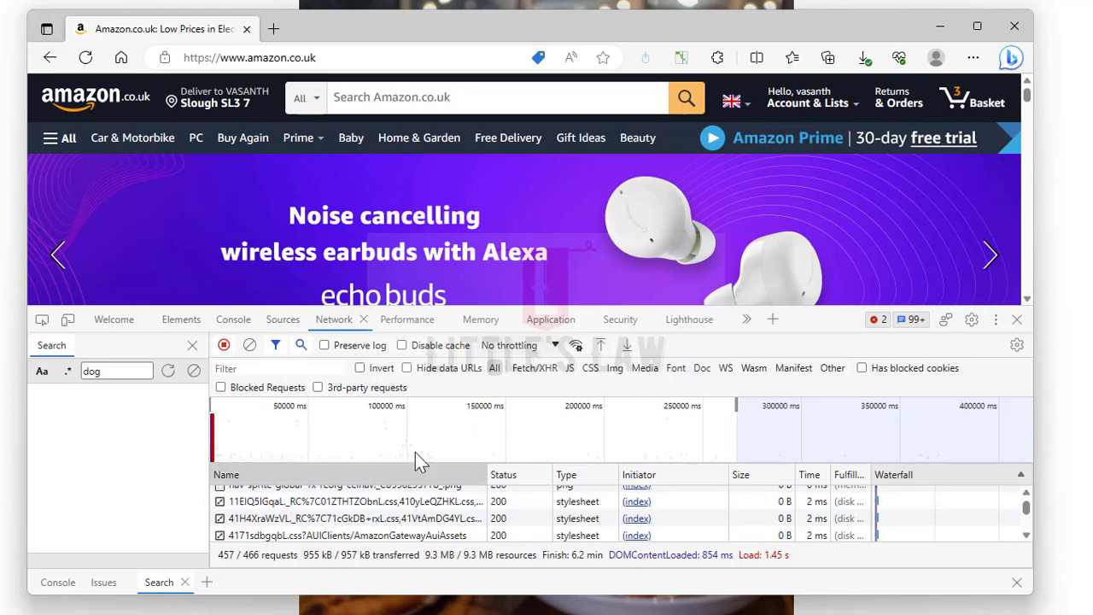
{"action": "mouse_move", "coordinate": [681, 57]}
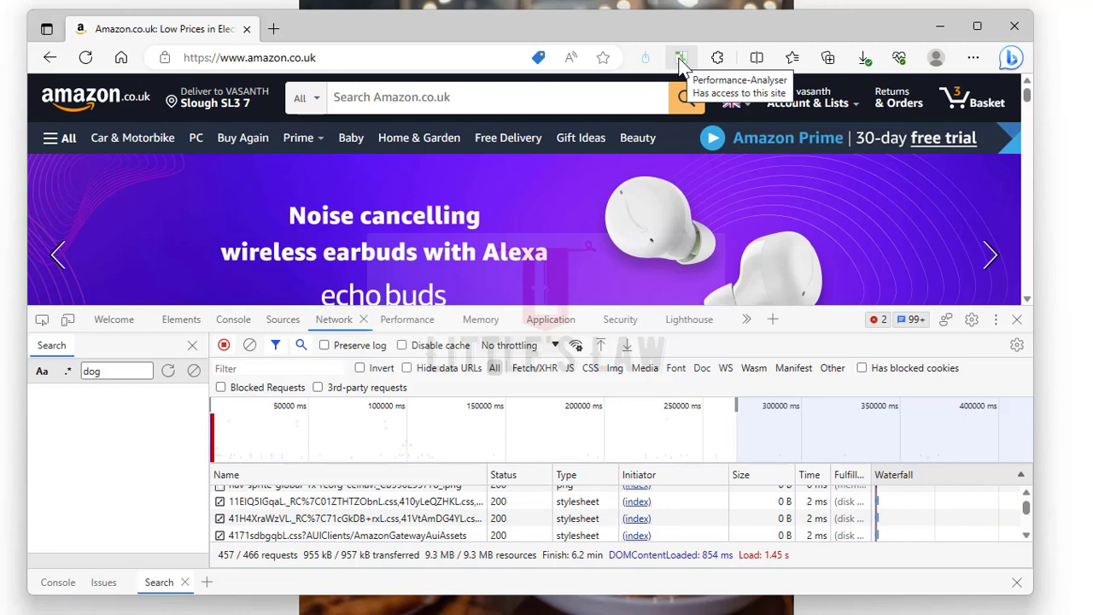
- Open Amazon's Performance-Analyser report and highlight the 66ms Time to First Byte value
{"action": "left_click", "coordinate": [681, 57]}
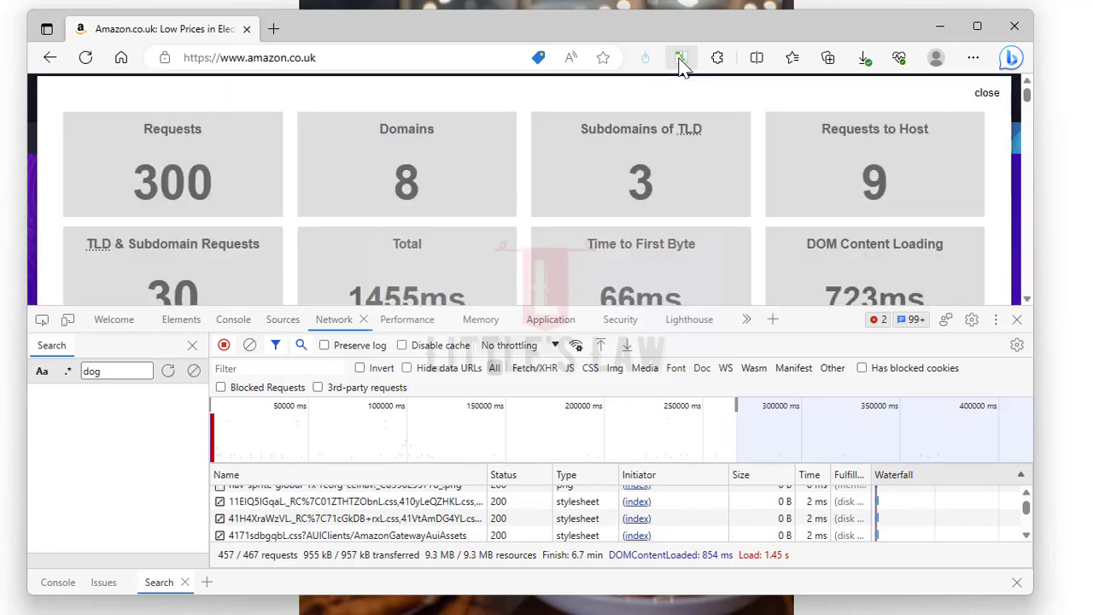
{"action": "mouse_move", "coordinate": [345, 221]}
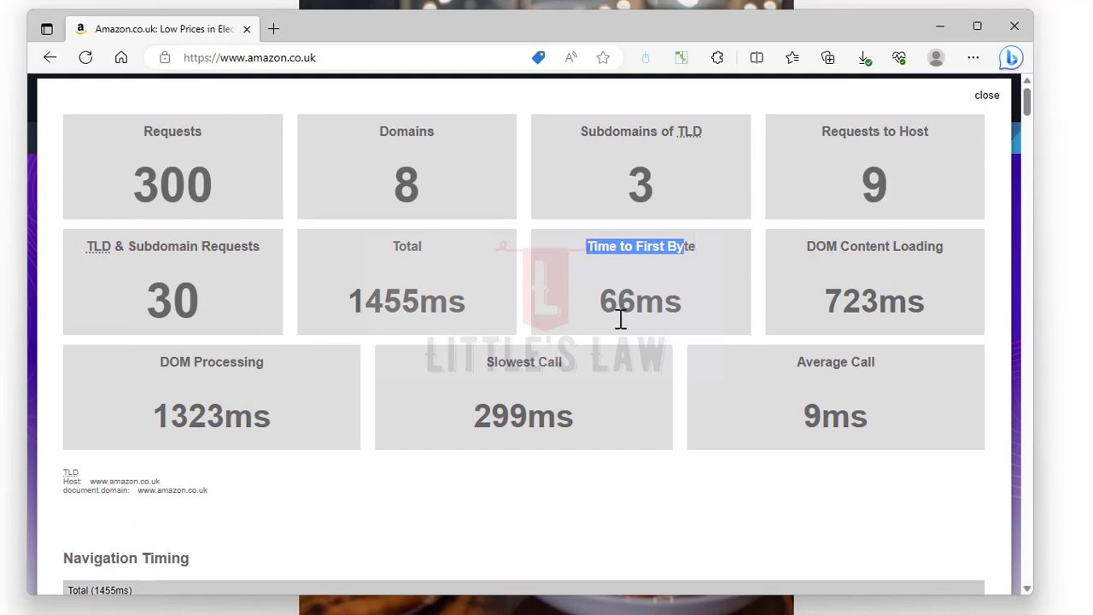
{"action": "double_click", "coordinate": [639, 301]}
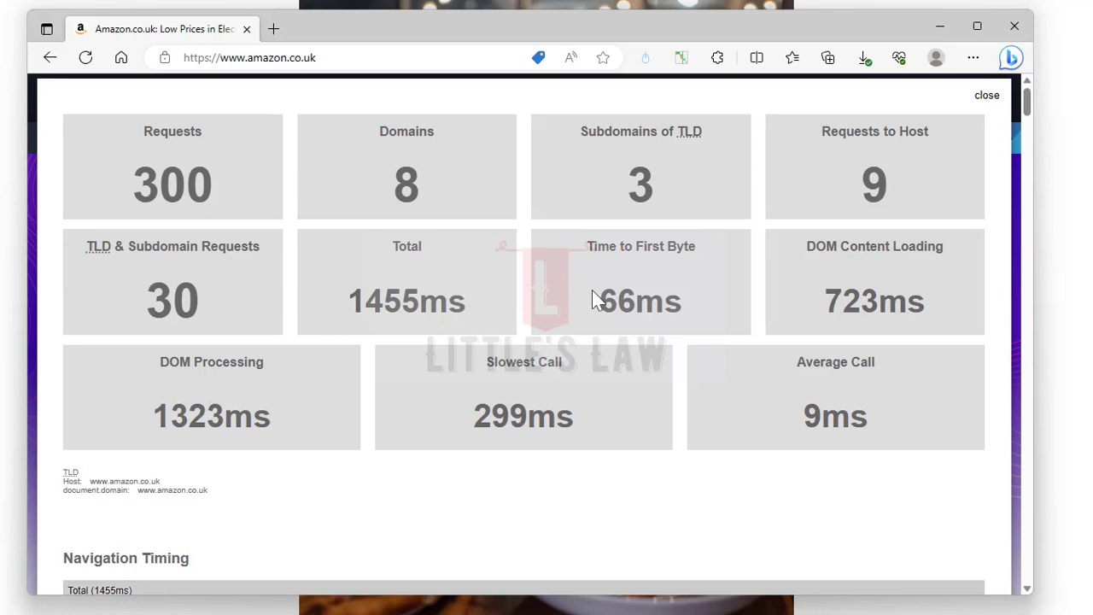
{"action": "double_click", "coordinate": [616, 301]}
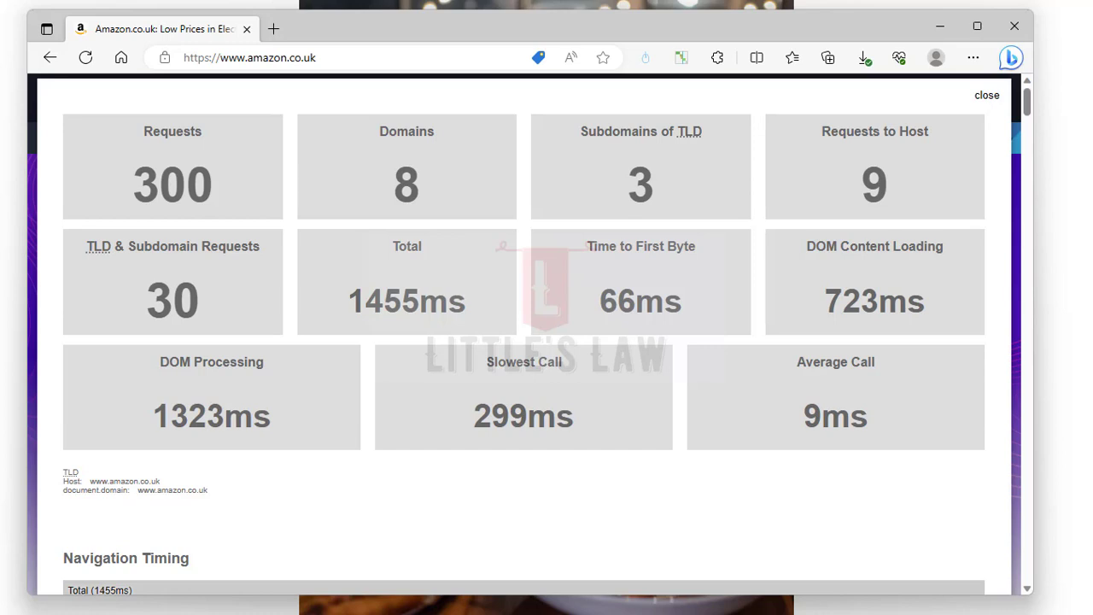
{"action": "mouse_move", "coordinate": [603, 284]}
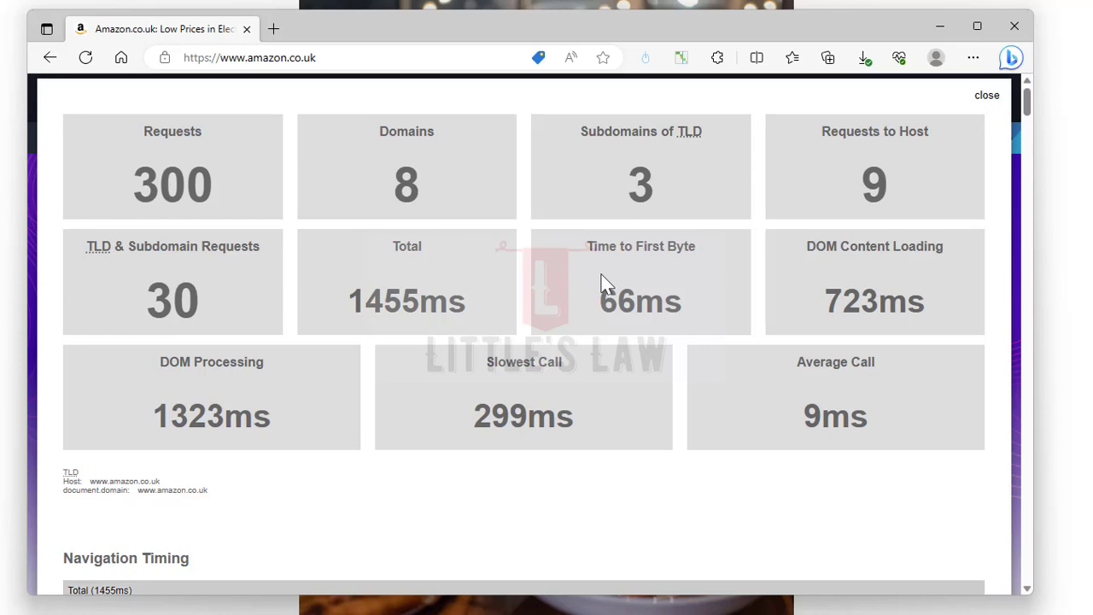
{"action": "mouse_move", "coordinate": [608, 301]}
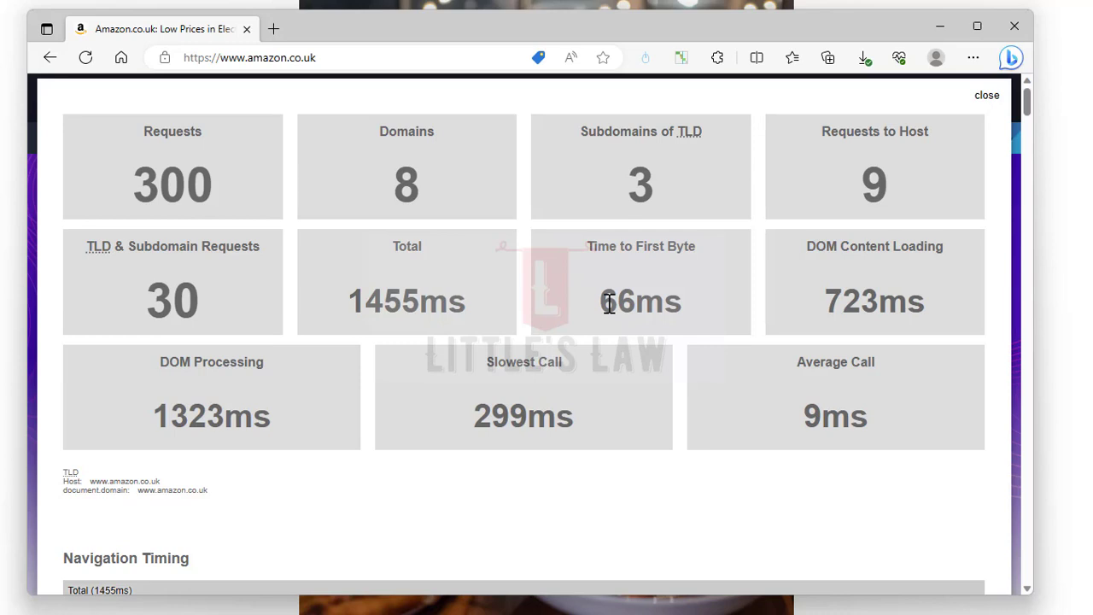
{"action": "double_click", "coordinate": [632, 301]}
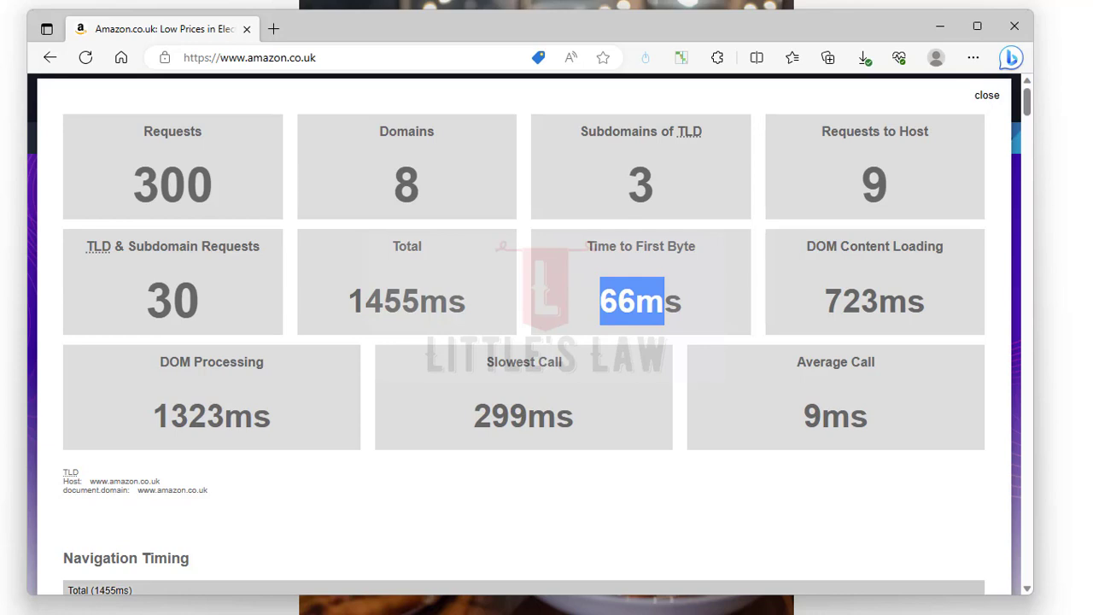
{"action": "left_click", "coordinate": [585, 341]}
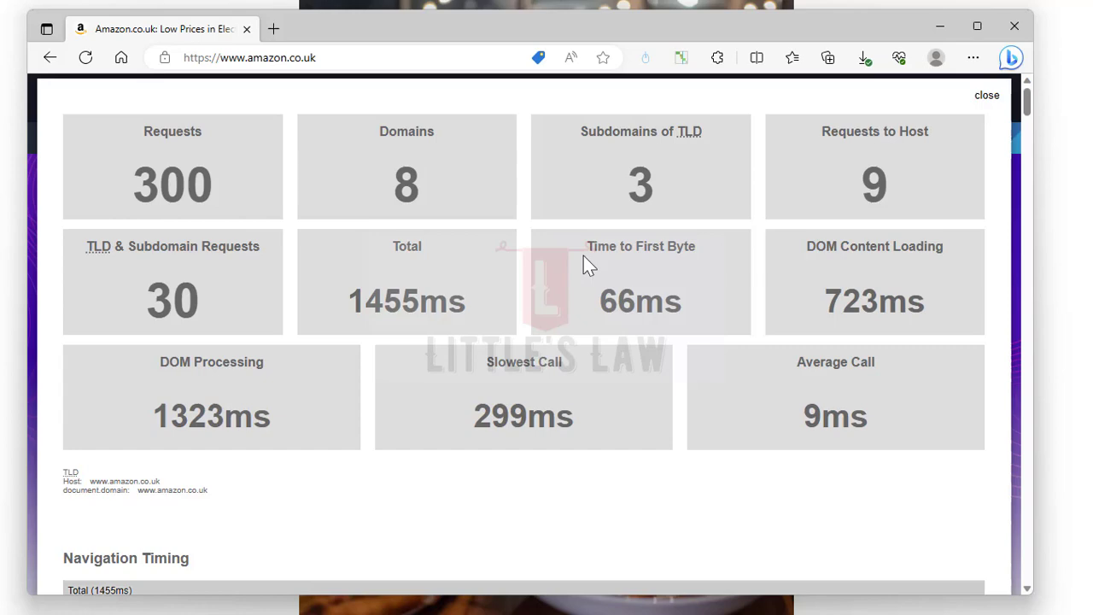
{"action": "mouse_move", "coordinate": [587, 297]}
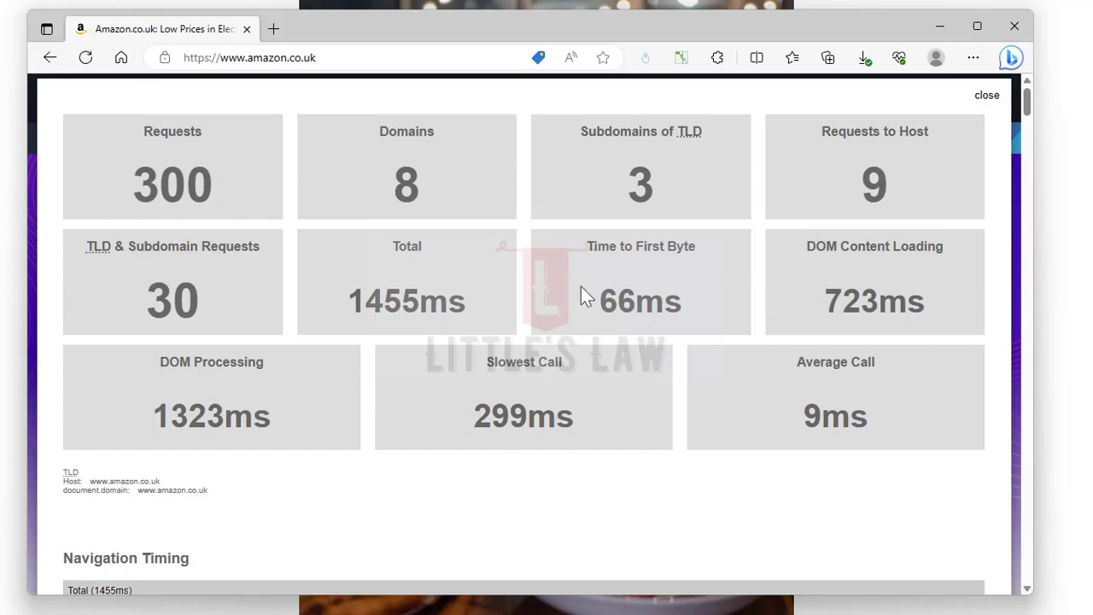
- Search 'irctc login' in a new tab, open IRCTC, and analyse it (2180ms first byte)
{"action": "left_click", "coordinate": [466, 29]}
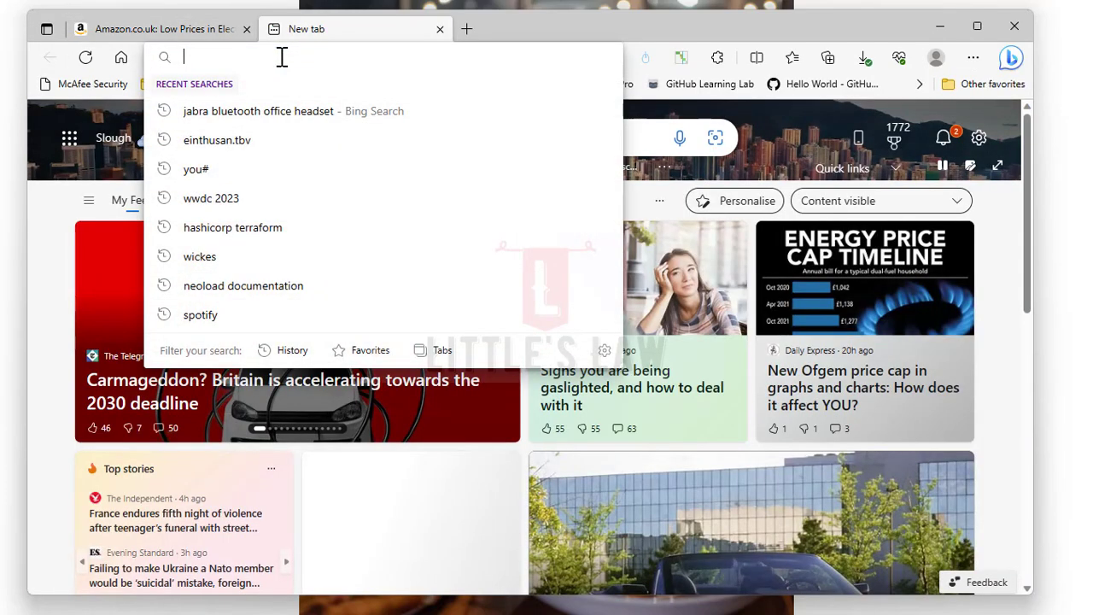
{"action": "type", "text": "irctc login"}
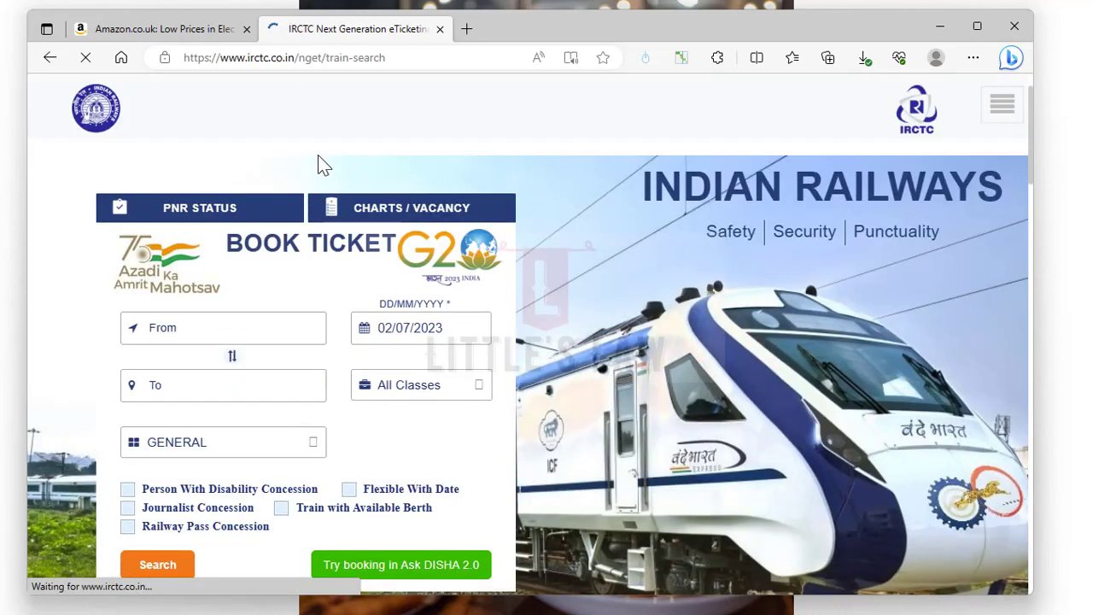
{"action": "left_click", "coordinate": [223, 327]}
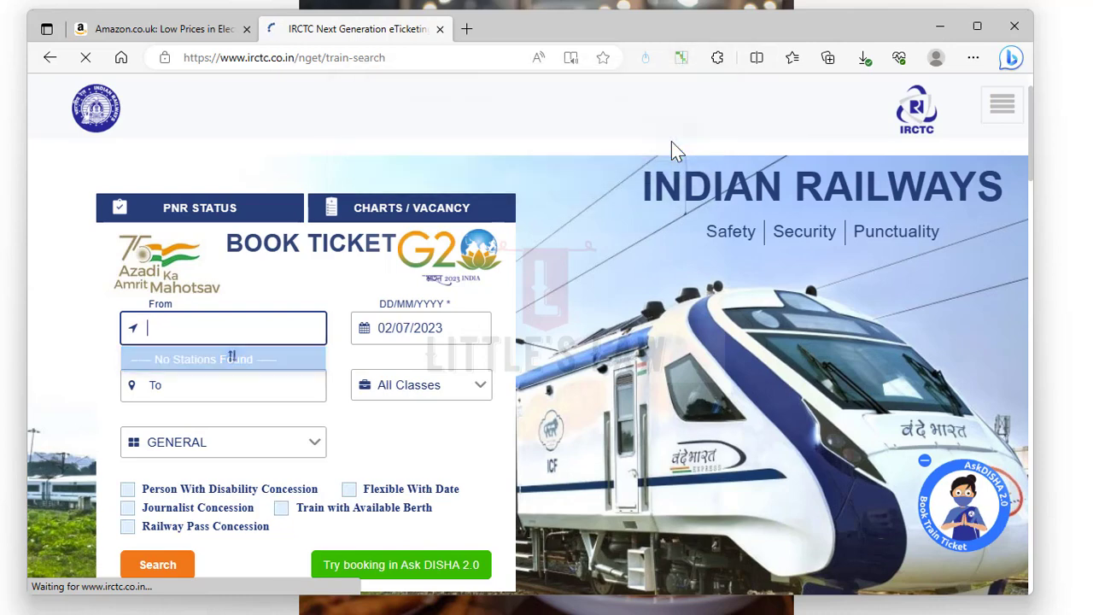
{"action": "left_click", "coordinate": [681, 57]}
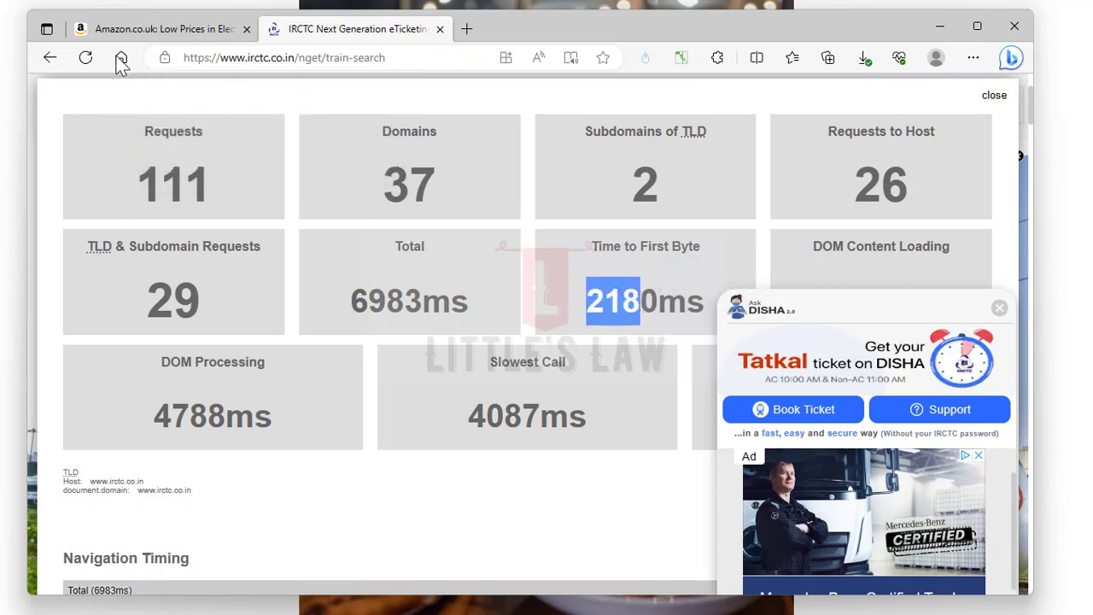
- Mark Amazon's 66ms Time to First Byte, then switch to the Argos UK tab
{"action": "left_click", "coordinate": [162, 28]}
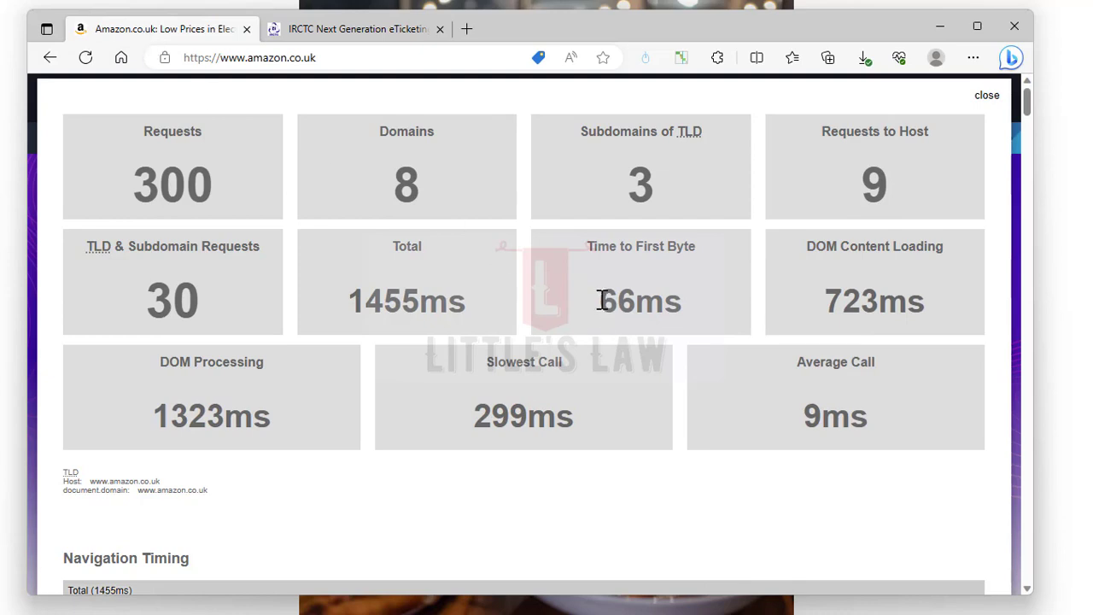
{"action": "double_click", "coordinate": [615, 302]}
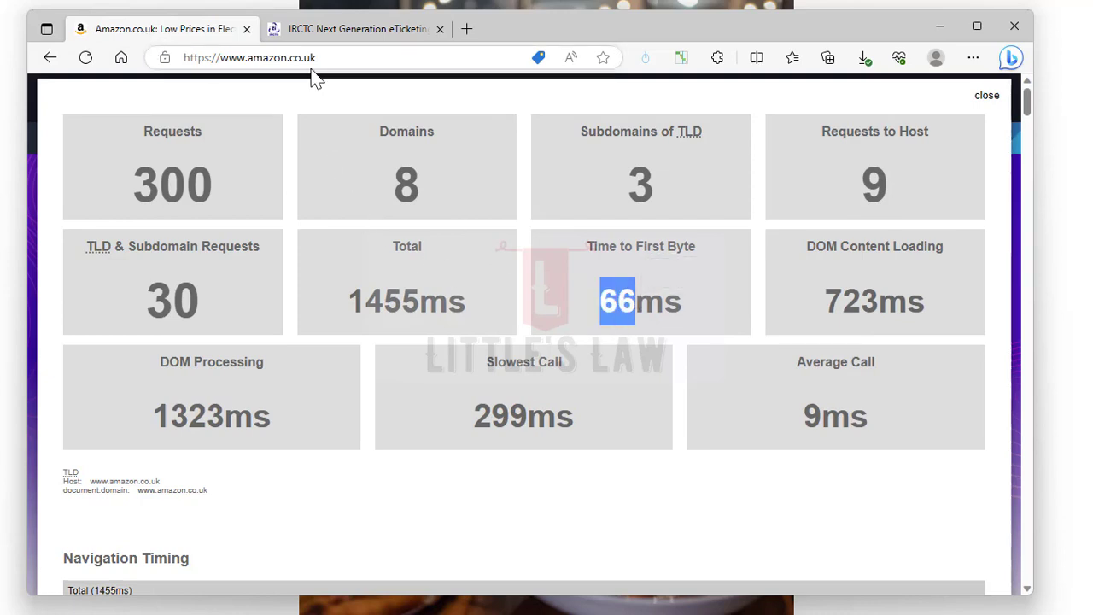
{"action": "left_click", "coordinate": [357, 28]}
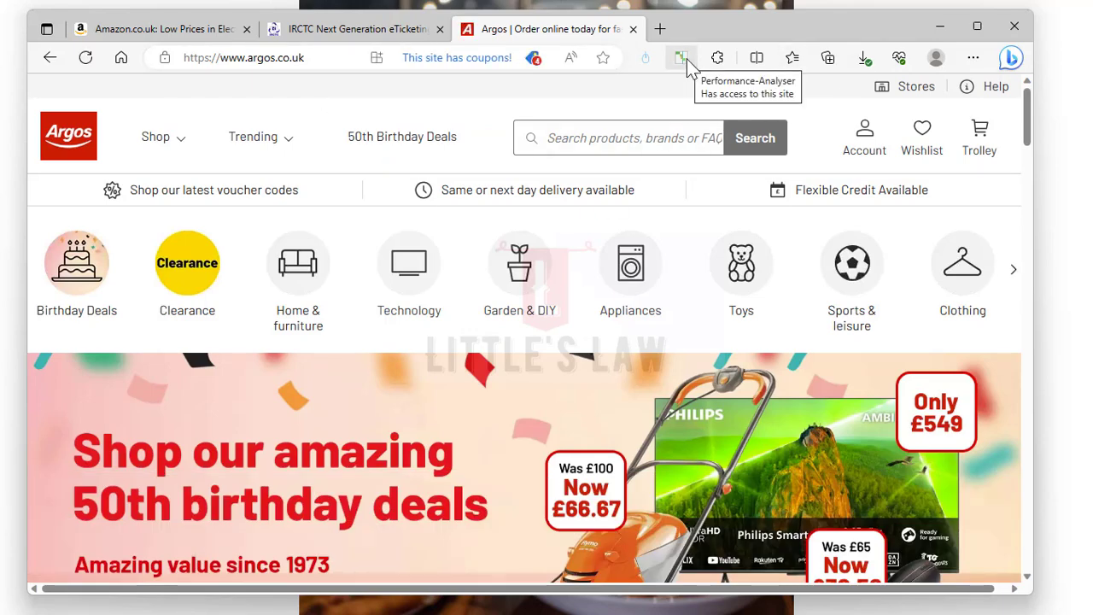
- Analyse Argos, mark its 222ms first byte, compare with Amazon, and open a new tab
{"action": "left_click", "coordinate": [681, 57]}
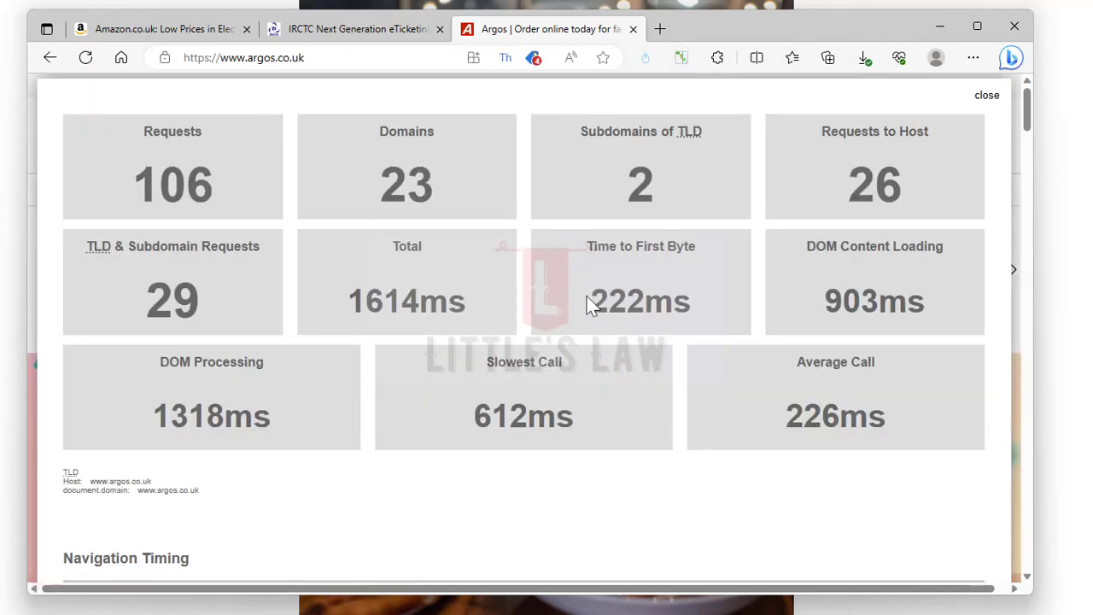
{"action": "double_click", "coordinate": [616, 301]}
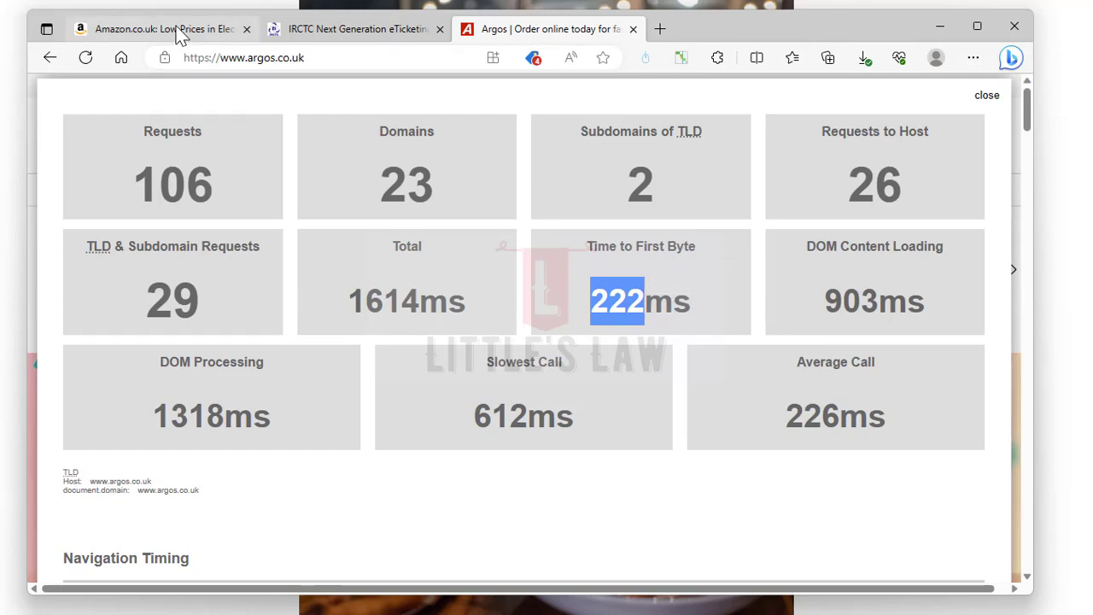
{"action": "left_click", "coordinate": [162, 28]}
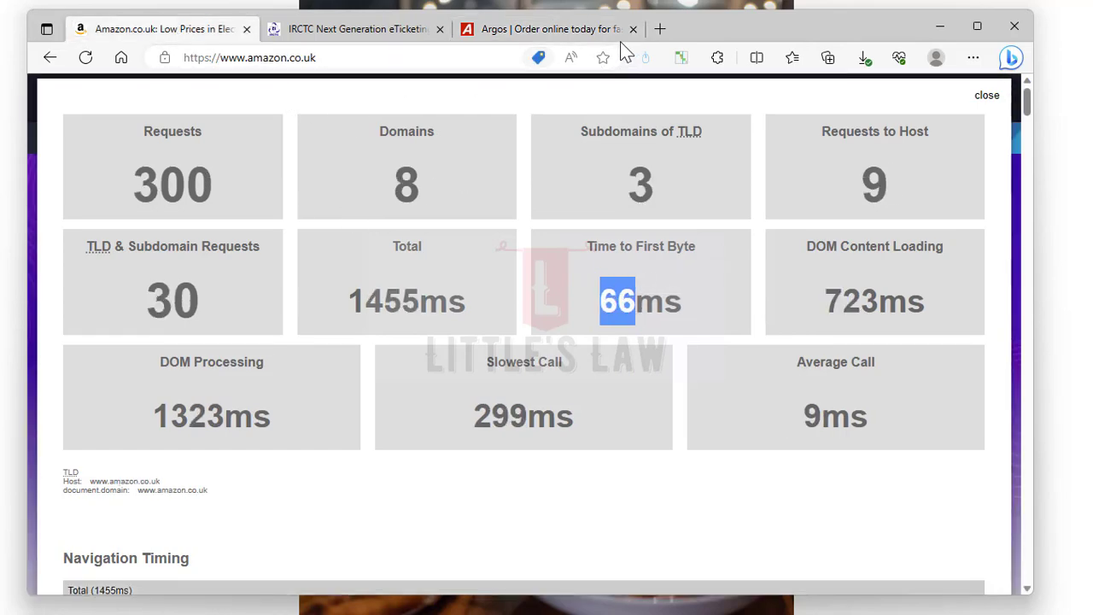
{"action": "left_click", "coordinate": [659, 28]}
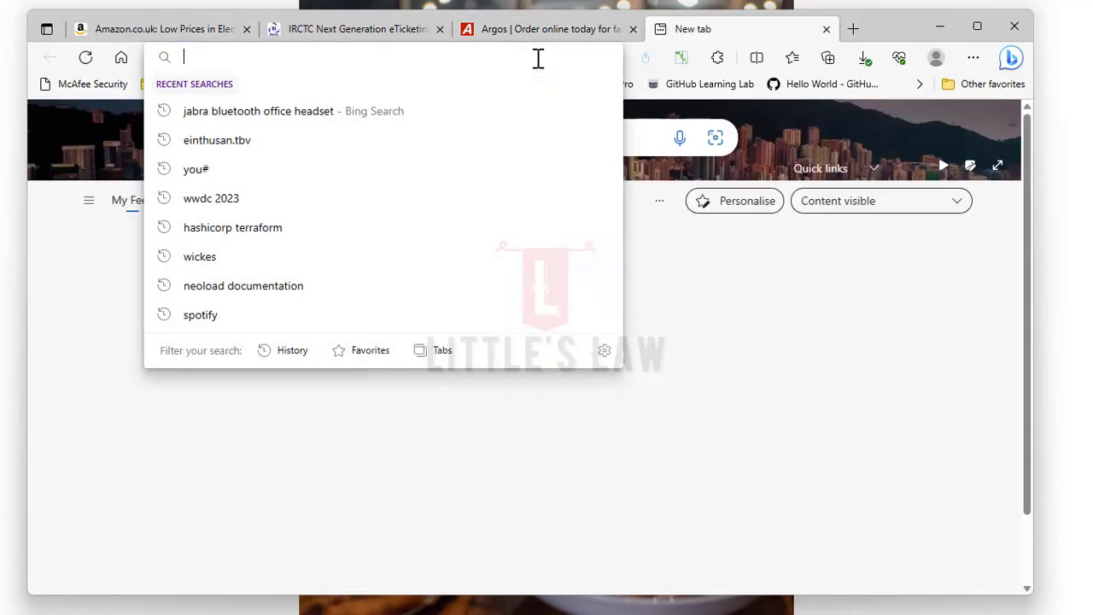
- Open Currys from a 'currys' search, accept cookies, analyse it (573ms), then return to Amazon
{"action": "type", "text": "currys&cvid=633c828aecef45"}
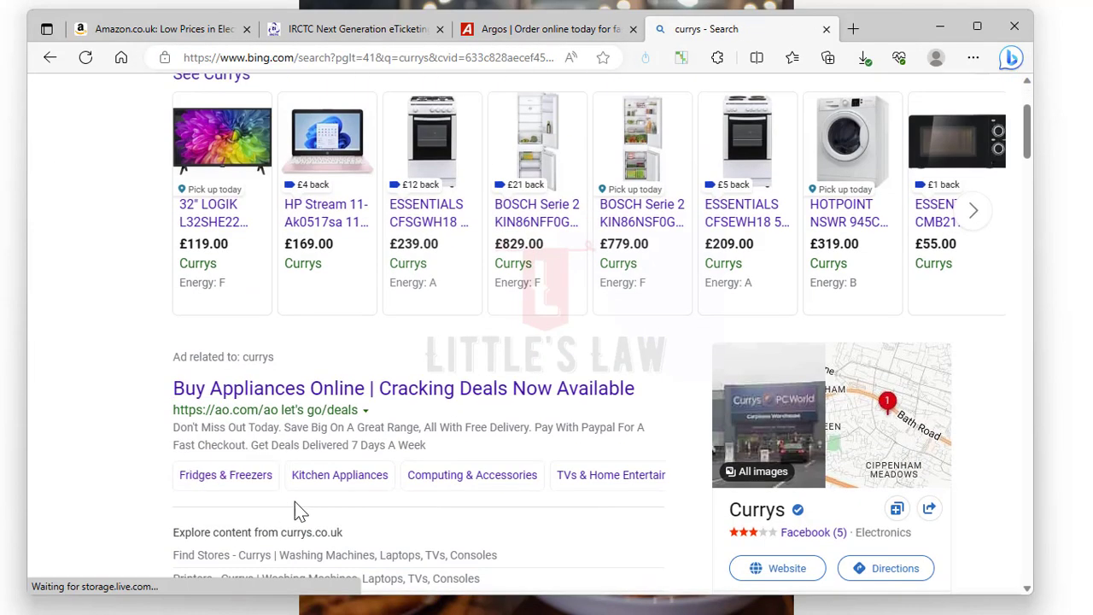
{"action": "left_click", "coordinate": [402, 388]}
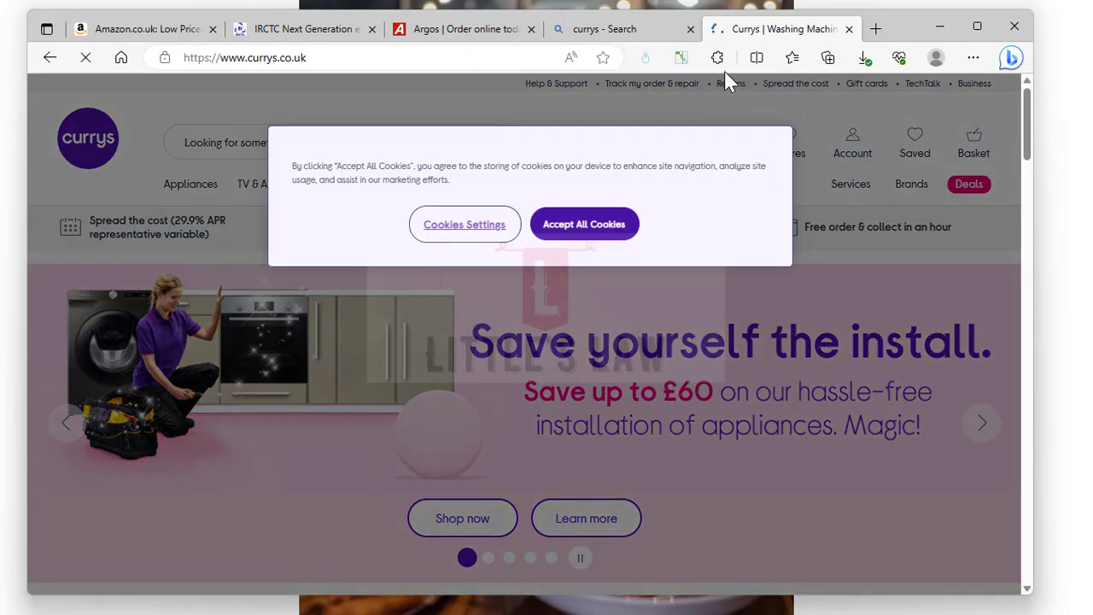
{"action": "left_click", "coordinate": [584, 224]}
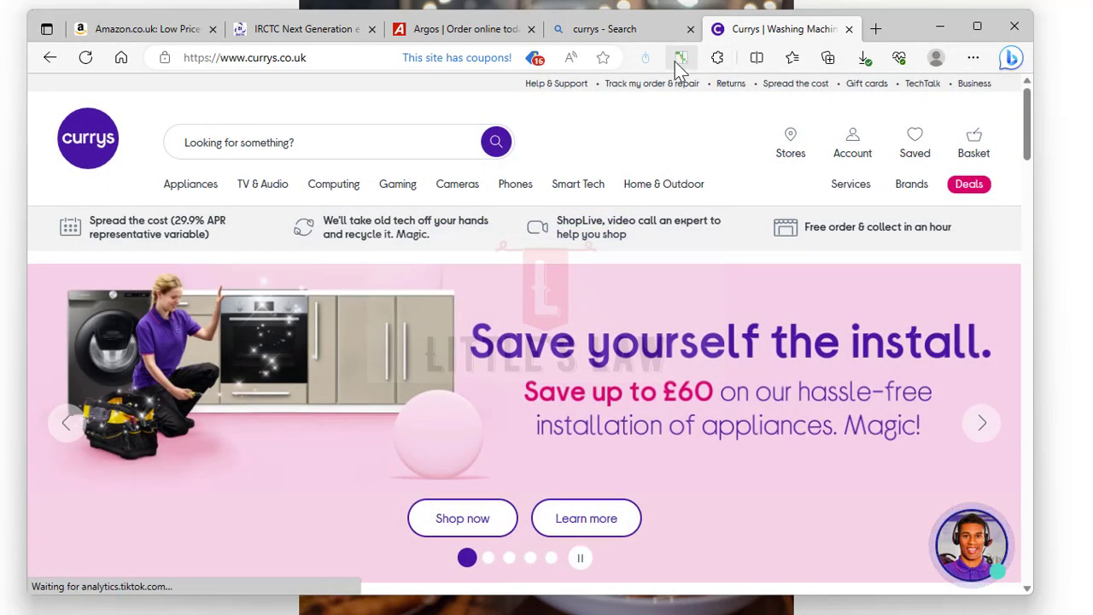
{"action": "left_click", "coordinate": [681, 57]}
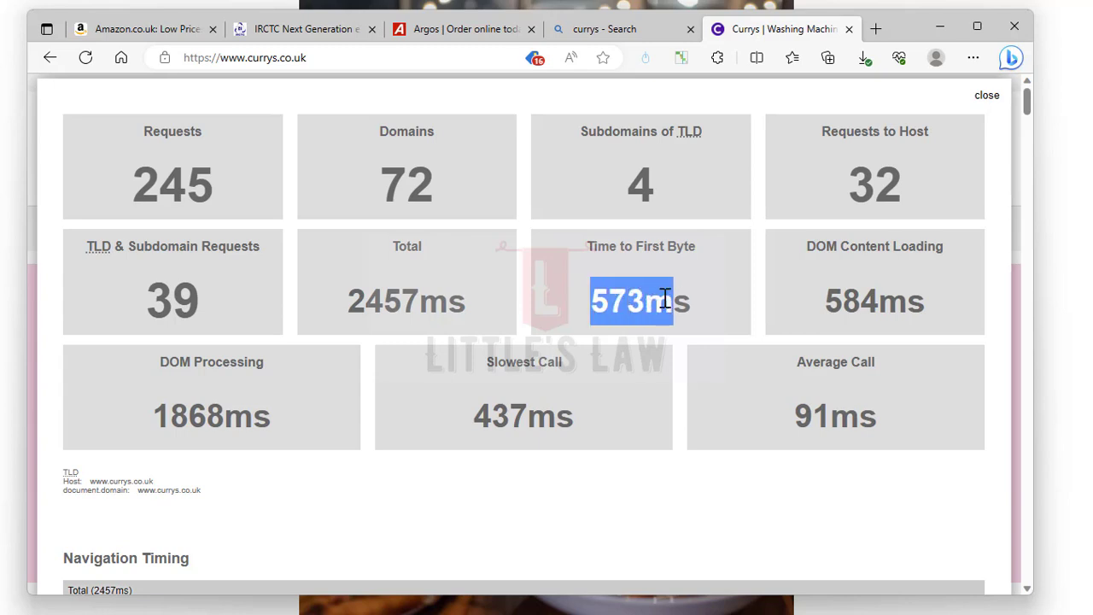
{"action": "left_click", "coordinate": [461, 28]}
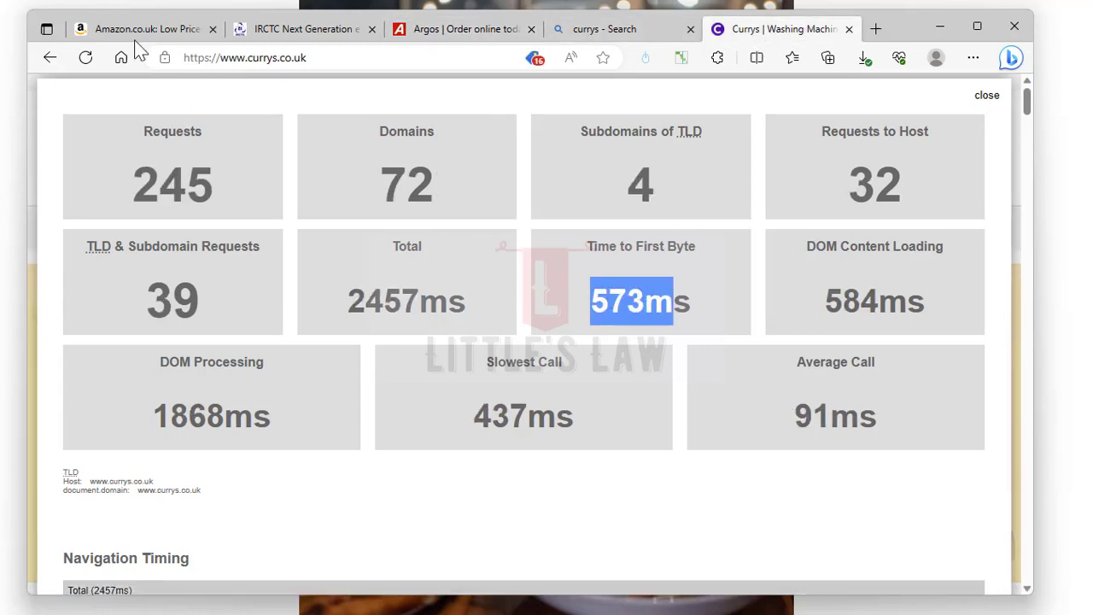
{"action": "left_click", "coordinate": [145, 28]}
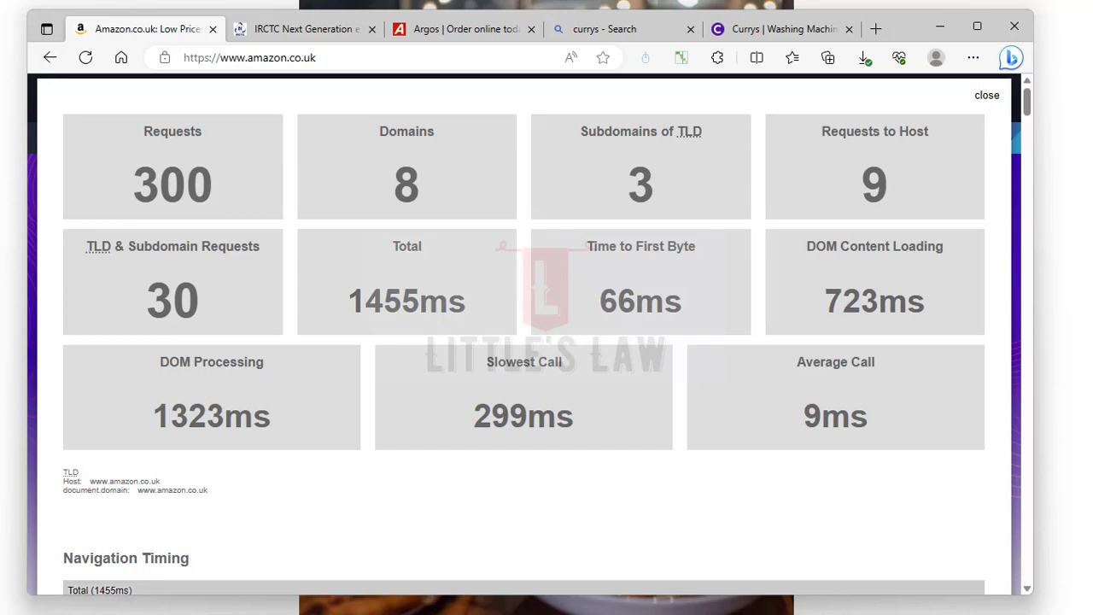
{"action": "mouse_move", "coordinate": [666, 393]}
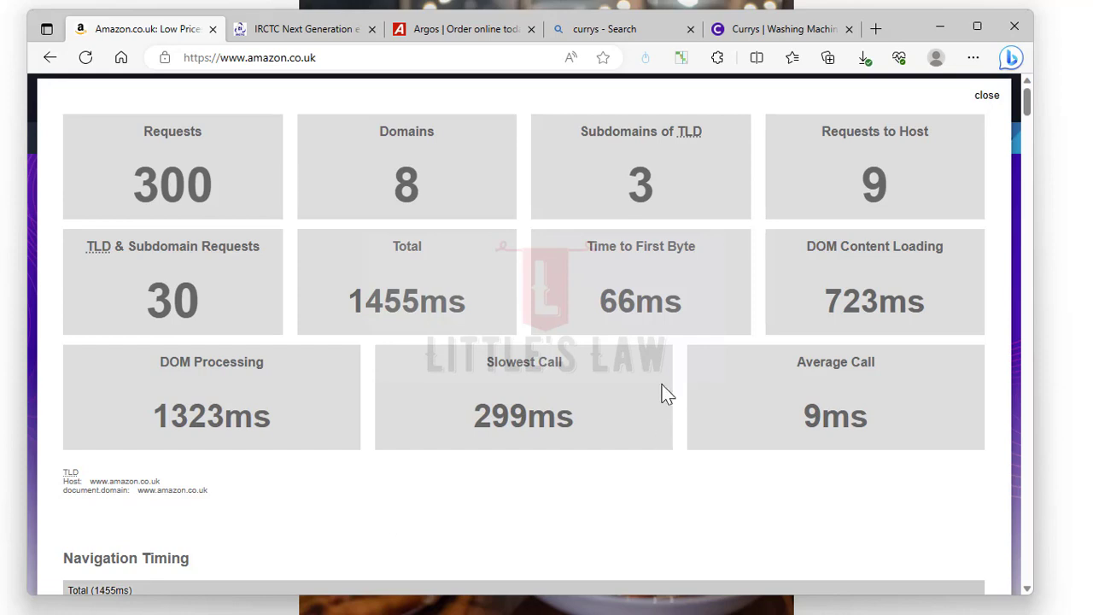
{"action": "mouse_move", "coordinate": [444, 203]}
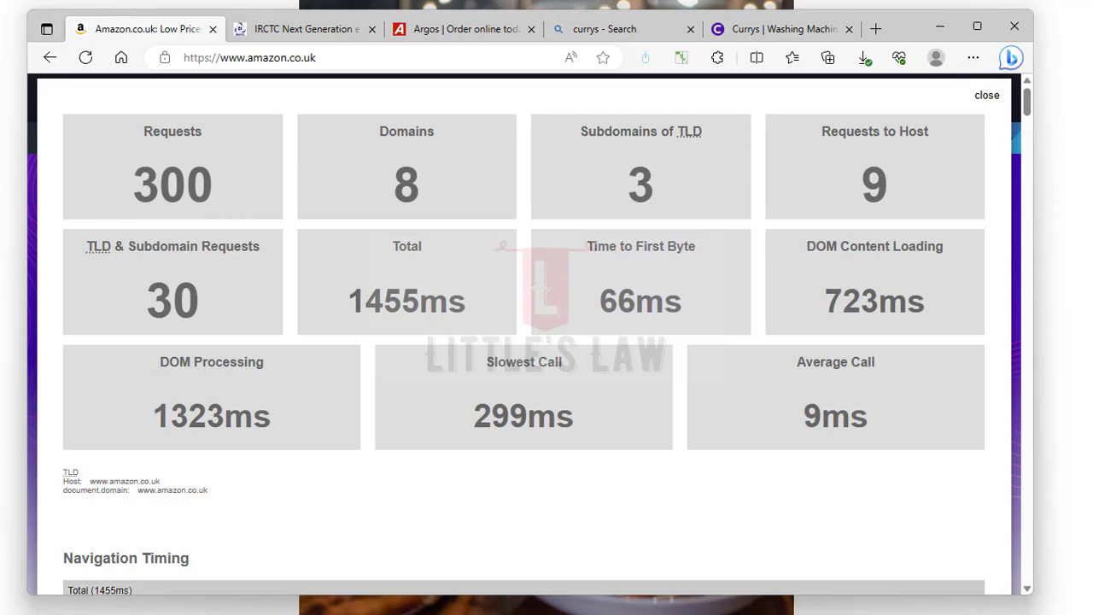
{"action": "mouse_move", "coordinate": [529, 257]}
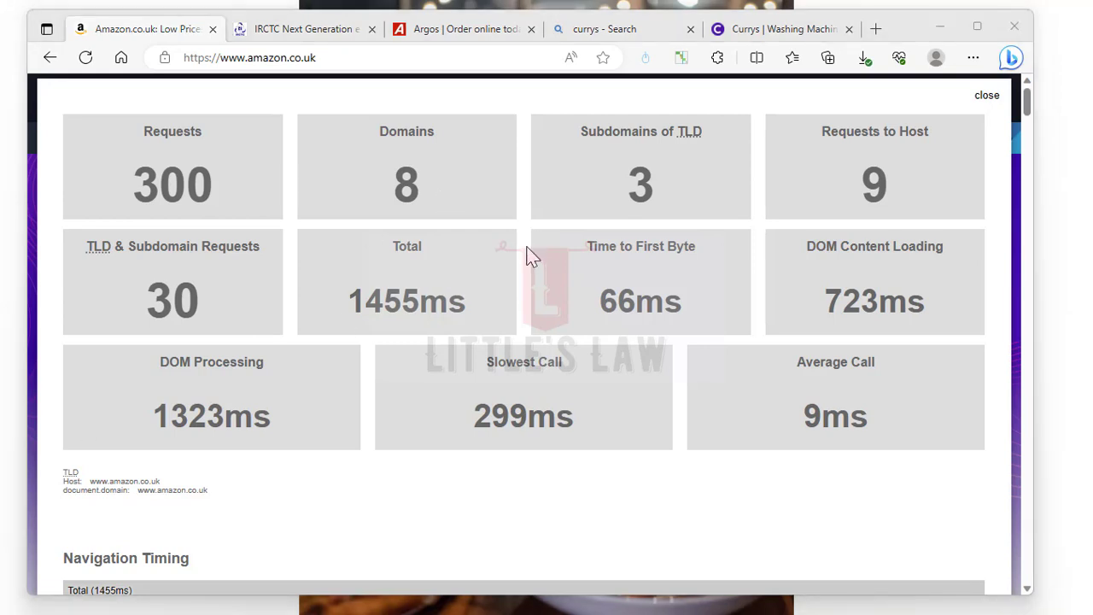